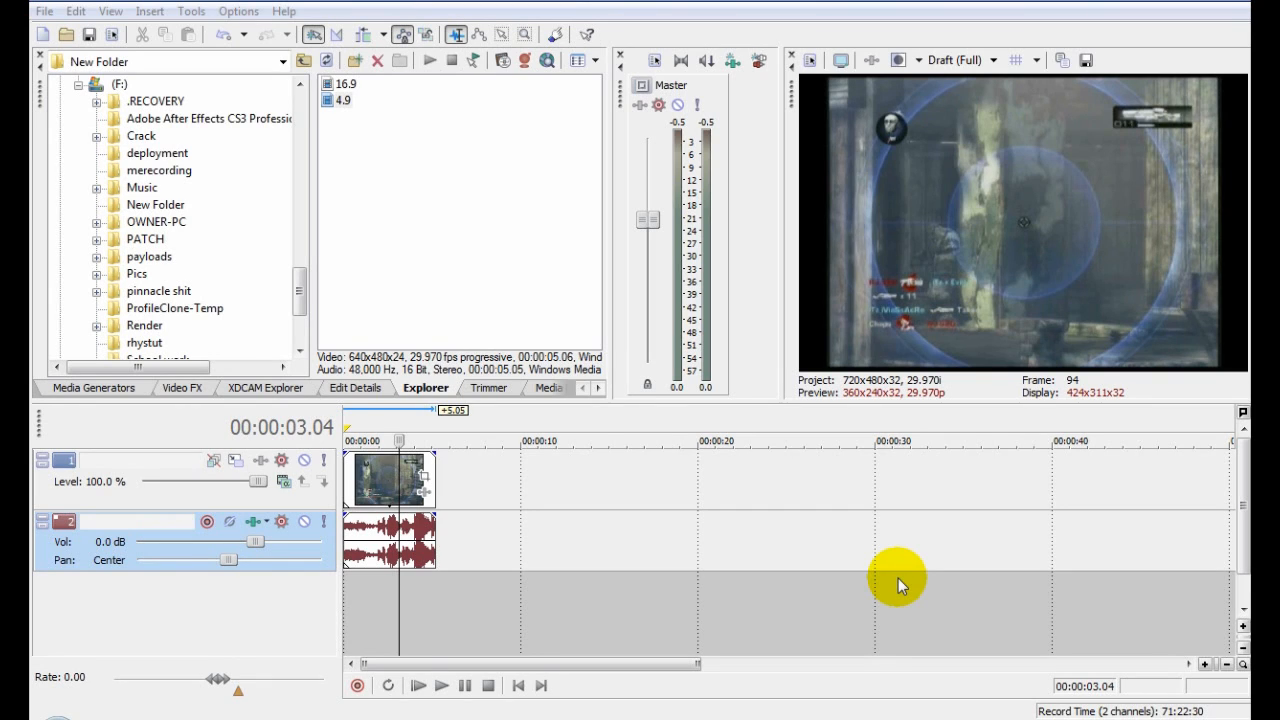
pyautogui.moveTo(880, 544)
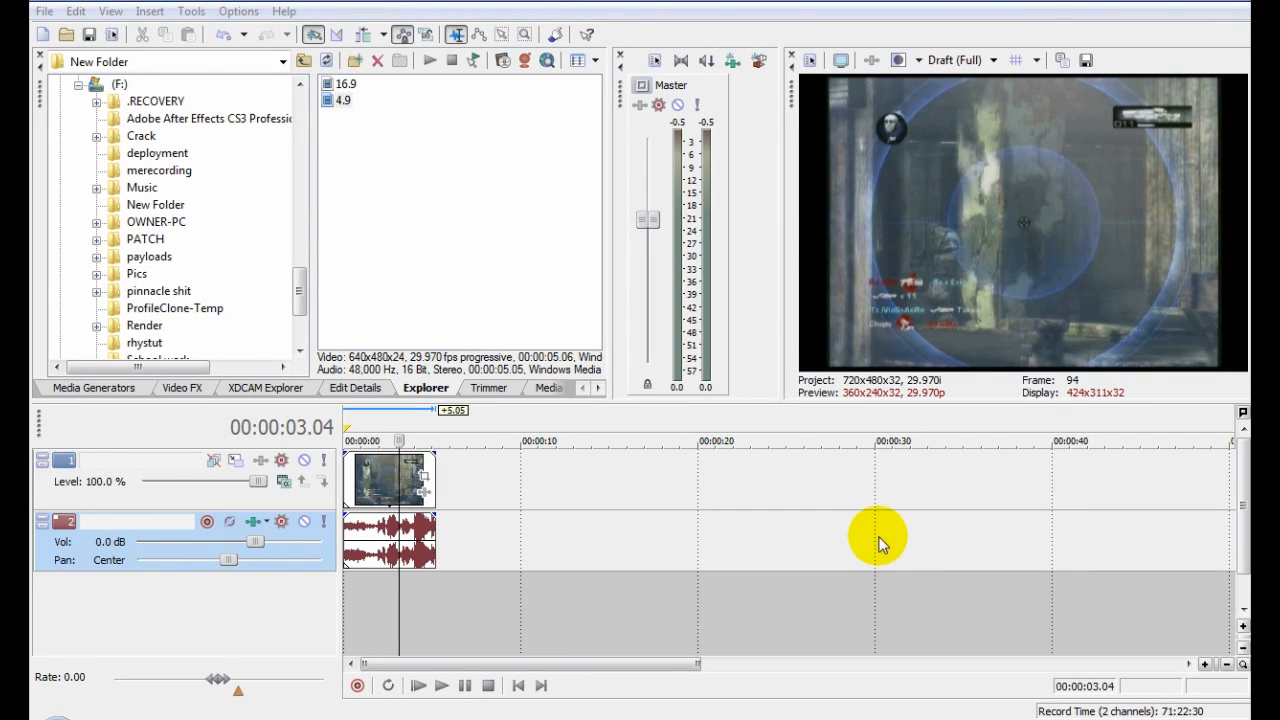
pyautogui.moveTo(864, 548)
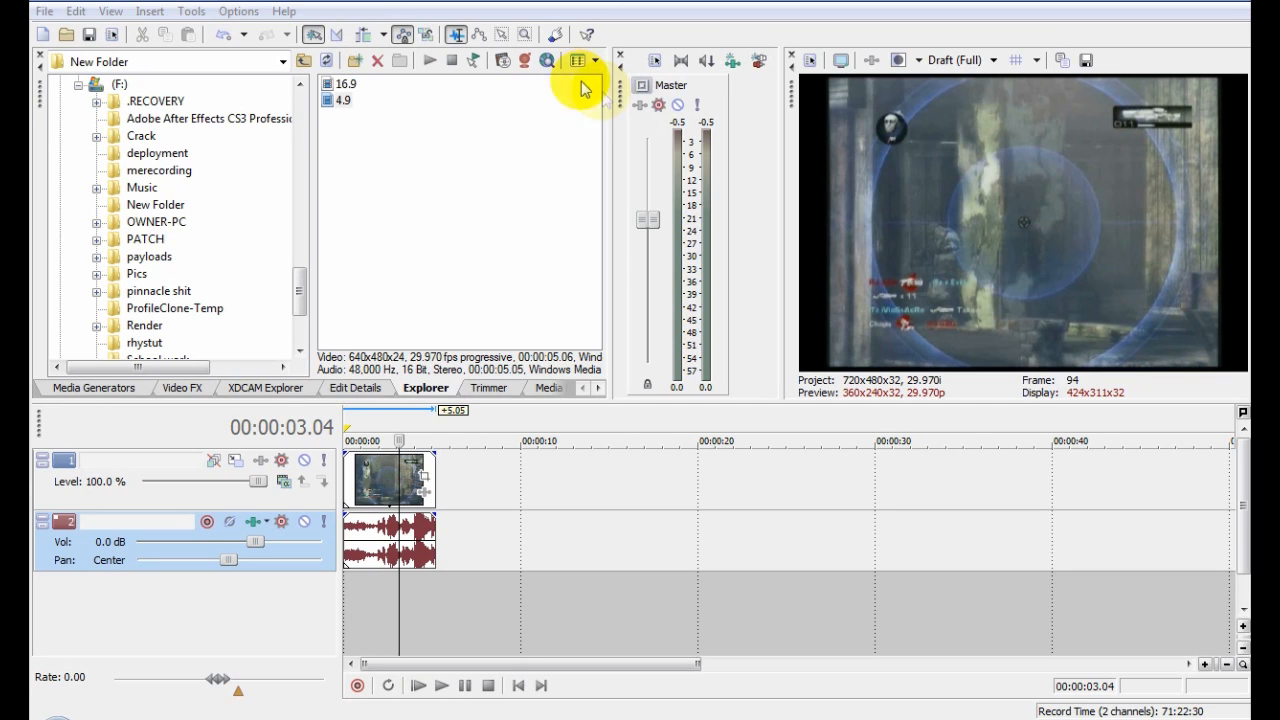
pyautogui.moveTo(1224, 84)
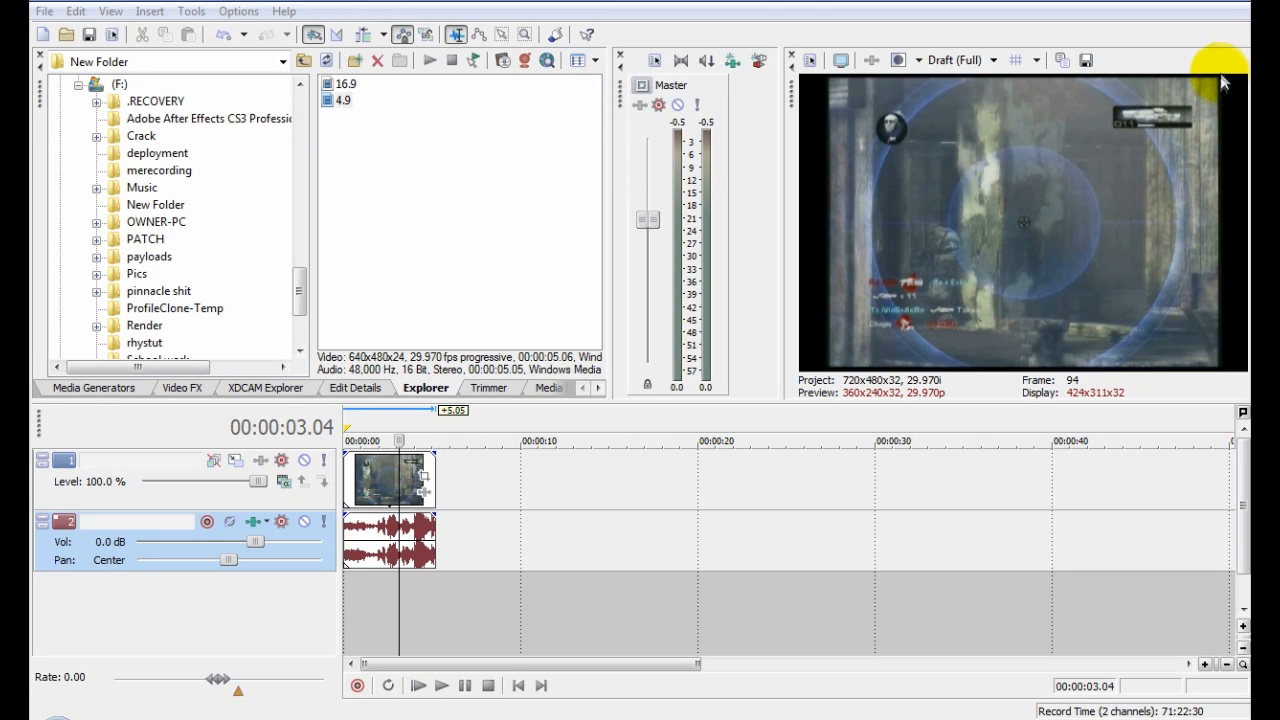
pyautogui.moveTo(656, 444)
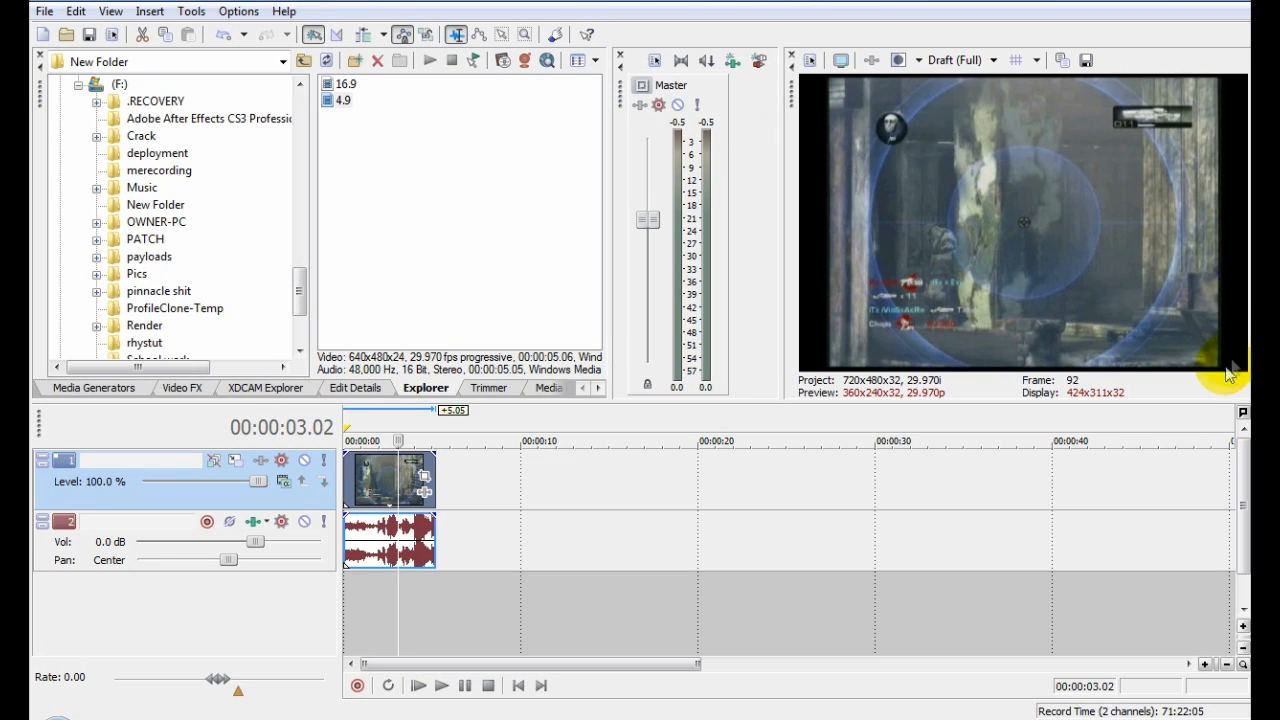
pyautogui.moveTo(950, 276)
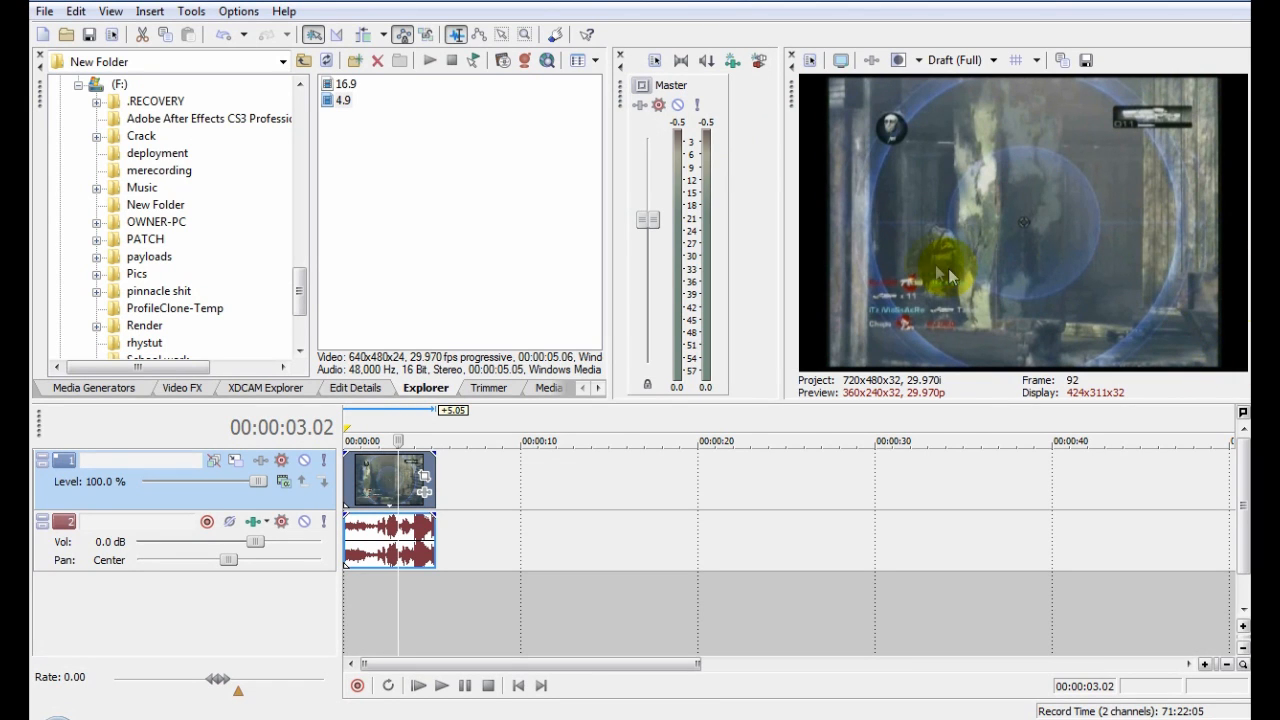
# Step: In Project Properties Video settings, set frame Width 800 and Height 368, apply and confirm
pyautogui.click(44, 12)
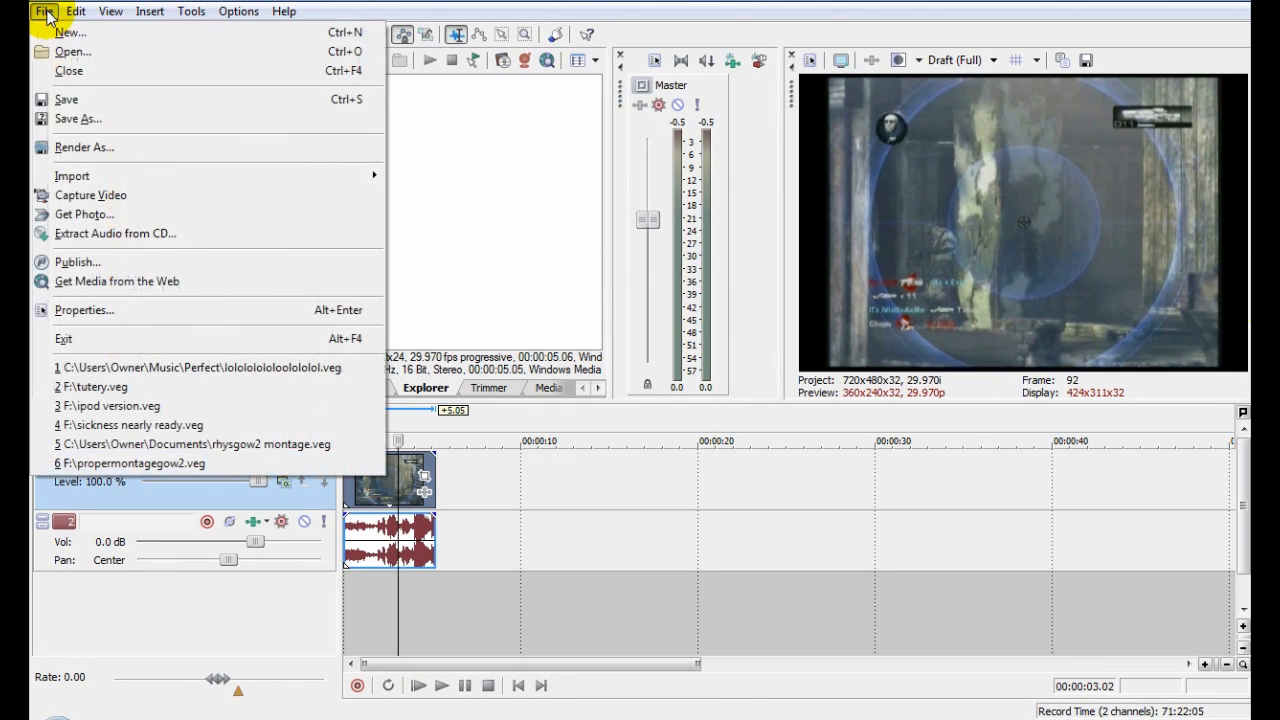
pyautogui.moveTo(84, 312)
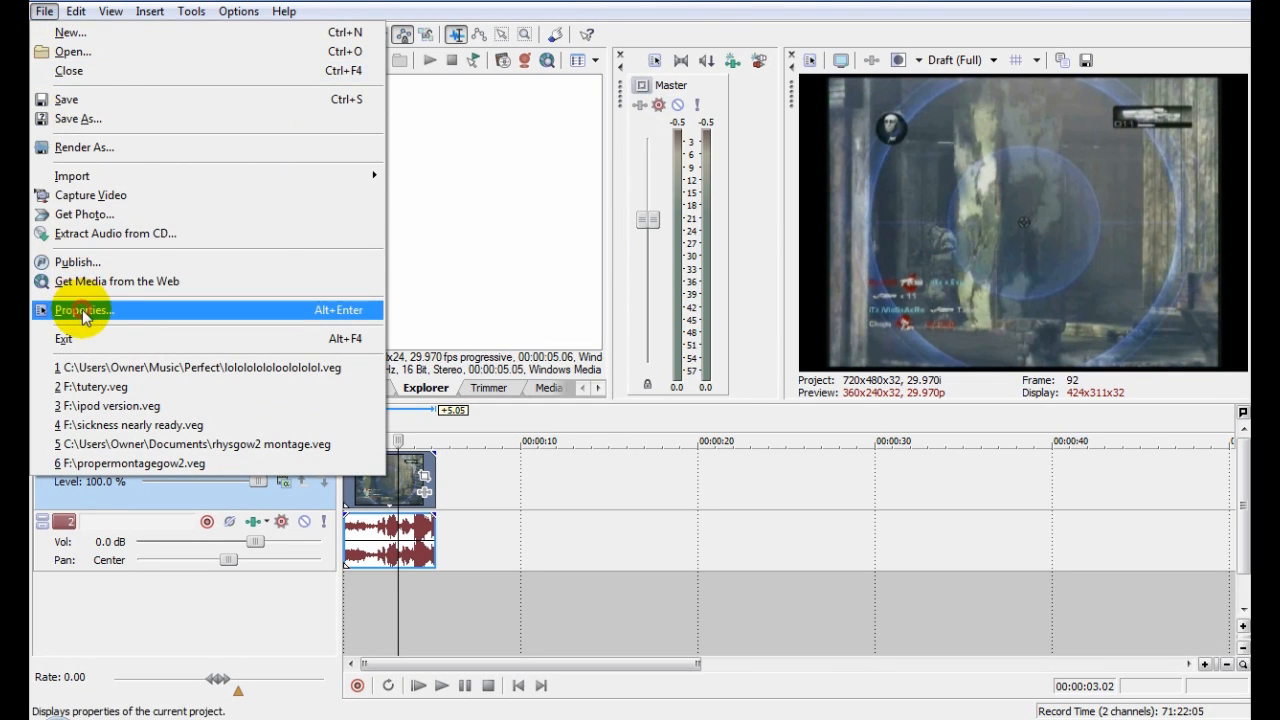
pyautogui.click(84, 308)
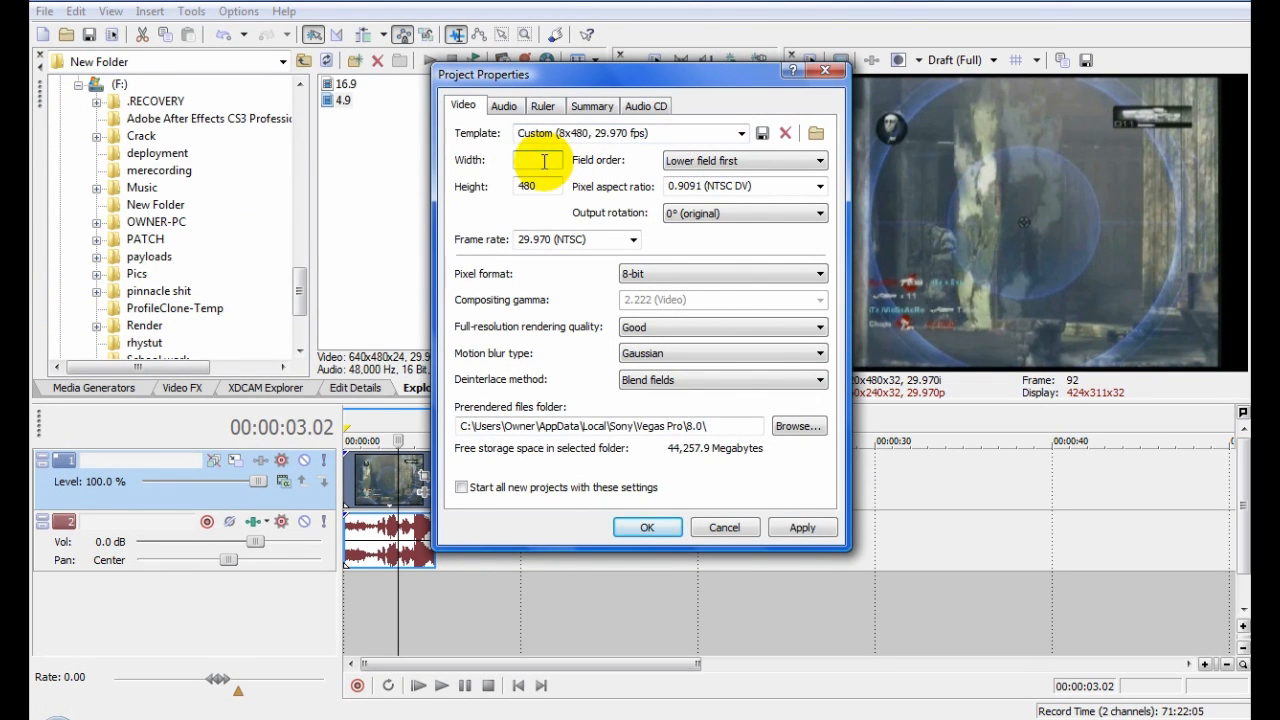
pyautogui.write('800')
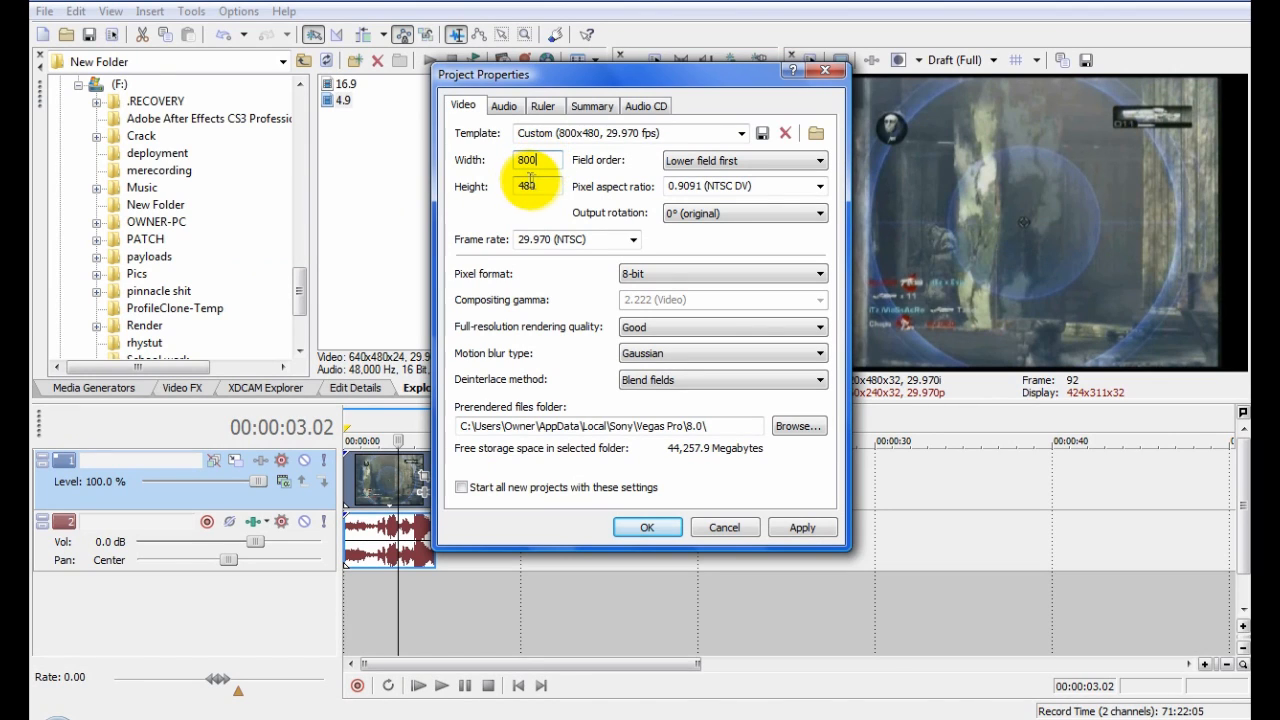
pyautogui.write('368')
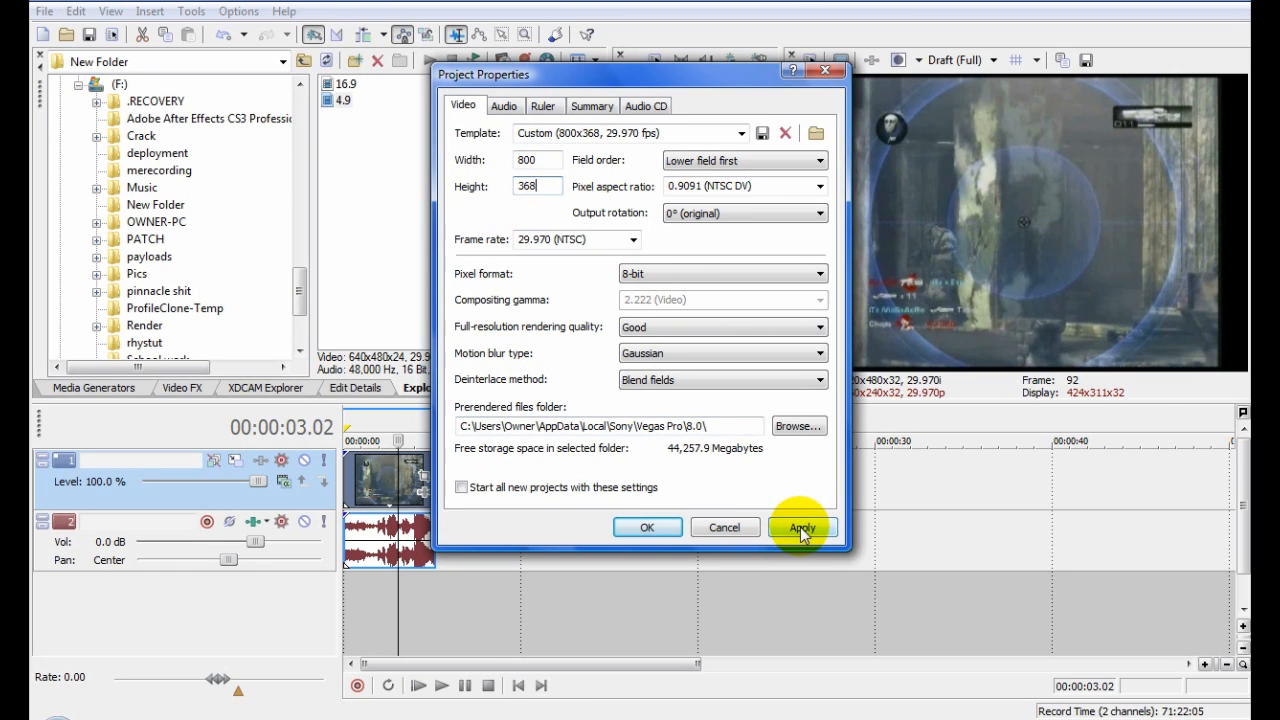
pyautogui.click(802, 528)
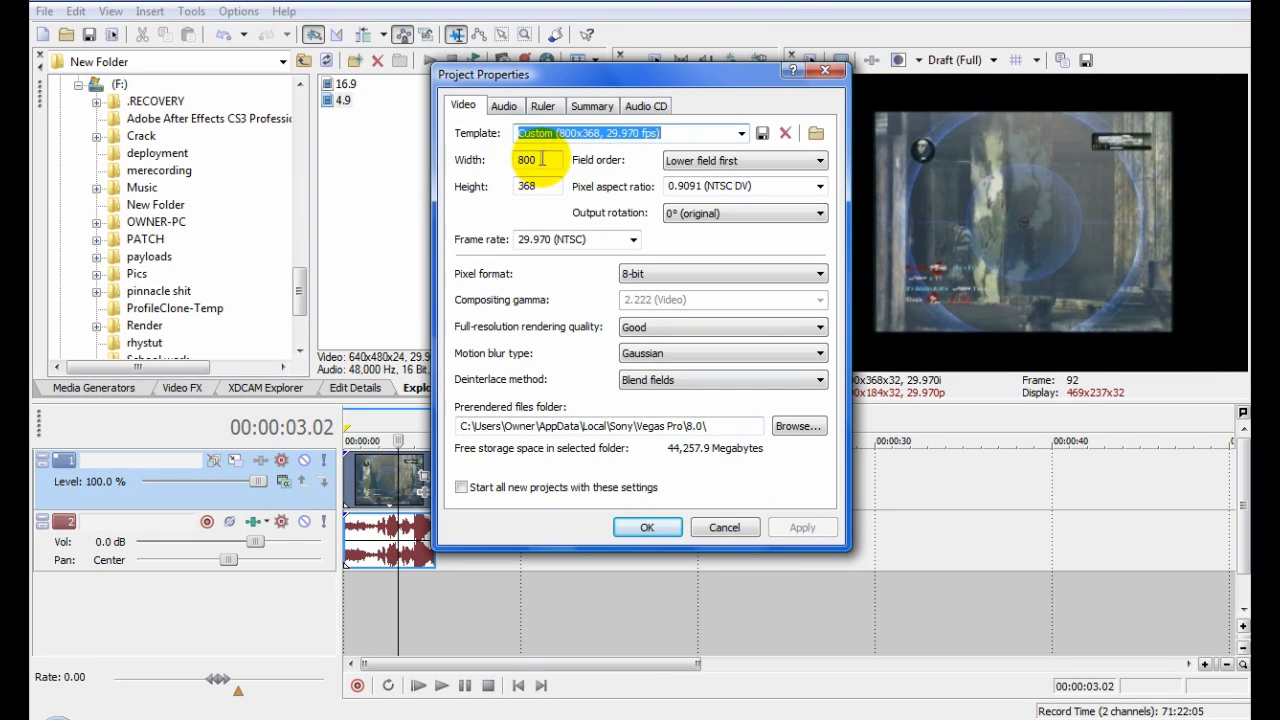
pyautogui.click(536, 188)
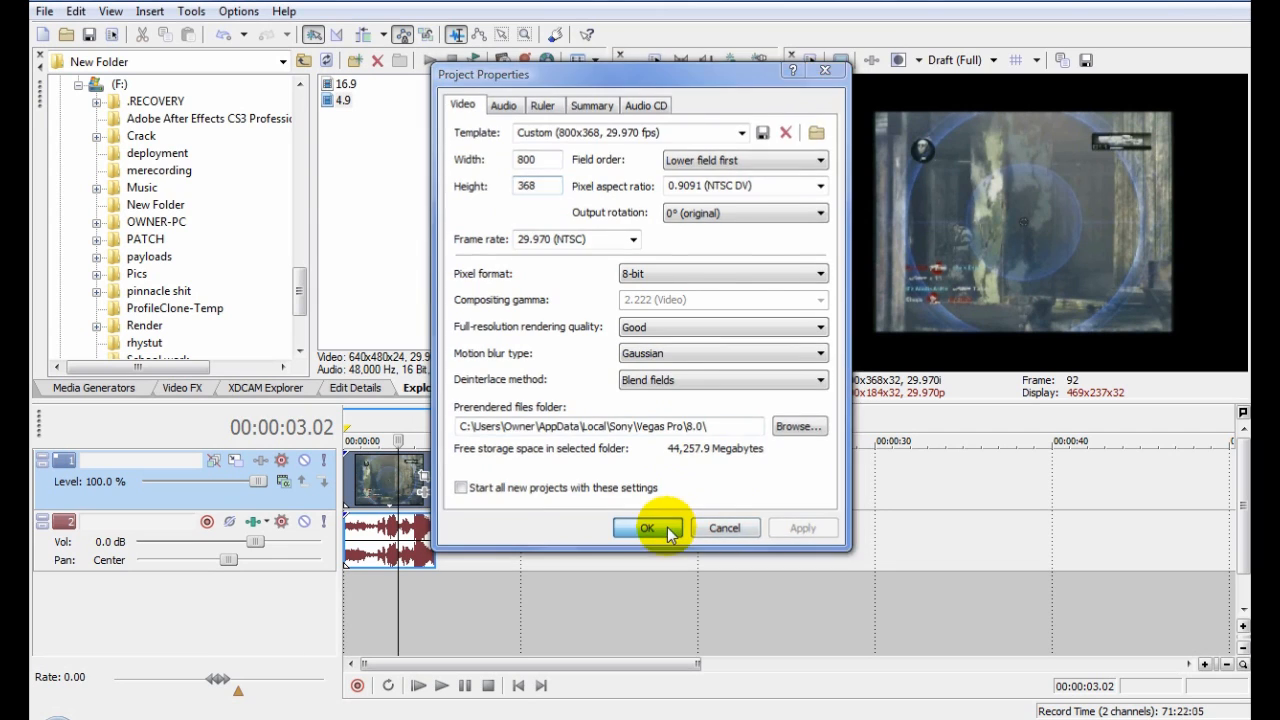
pyautogui.click(648, 528)
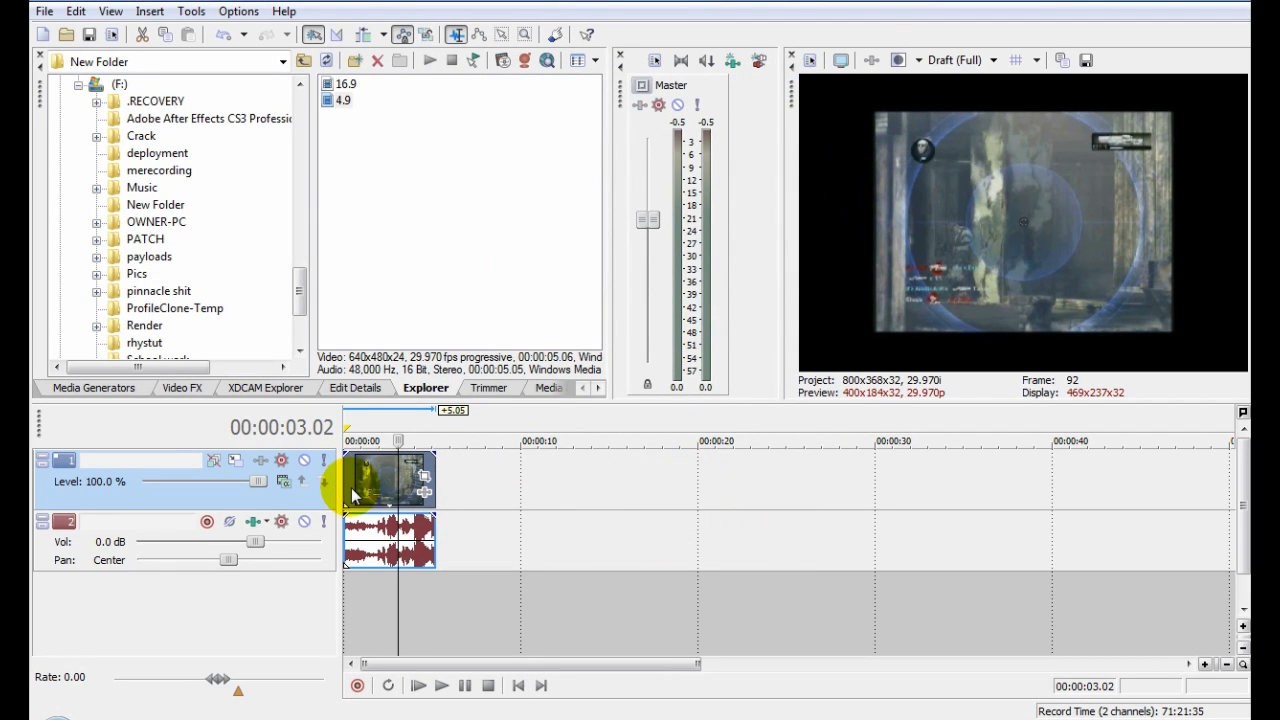
# Step: Turn off the gameplay clip's Maintain Aspect Ratio switch so it fills the 800x368 frame
pyautogui.rightClick(390, 480)
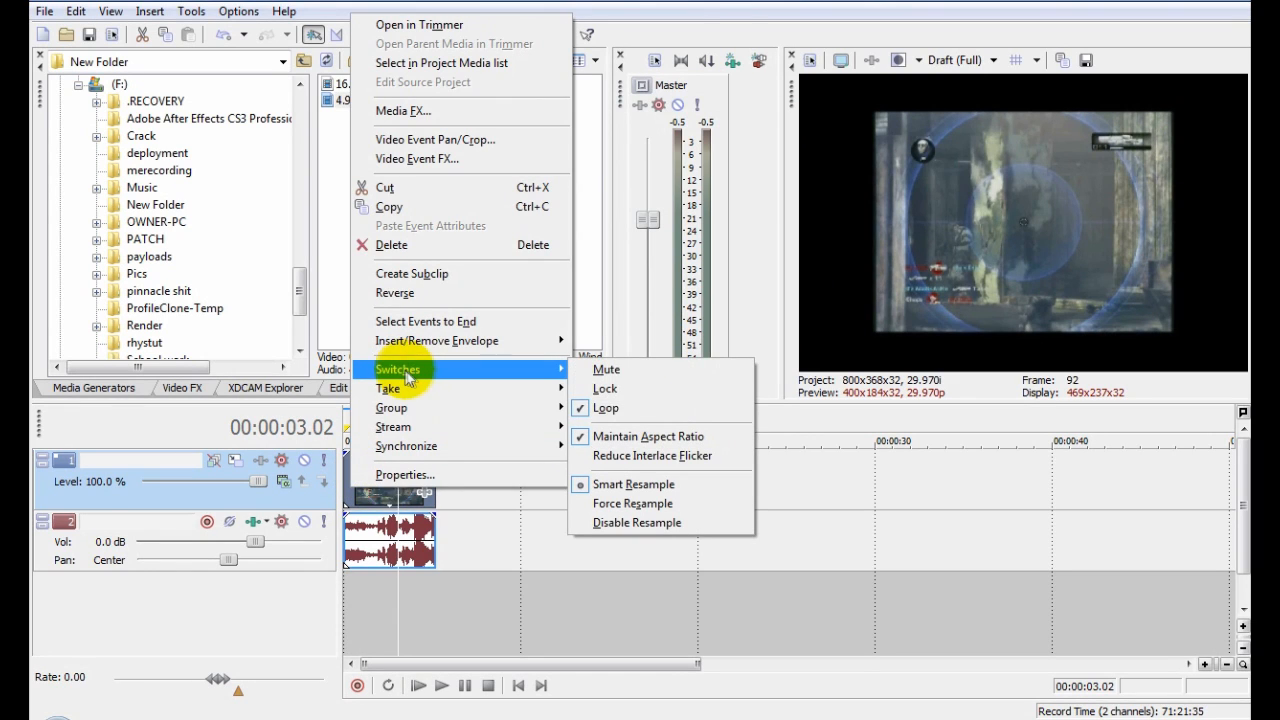
pyautogui.moveTo(644, 436)
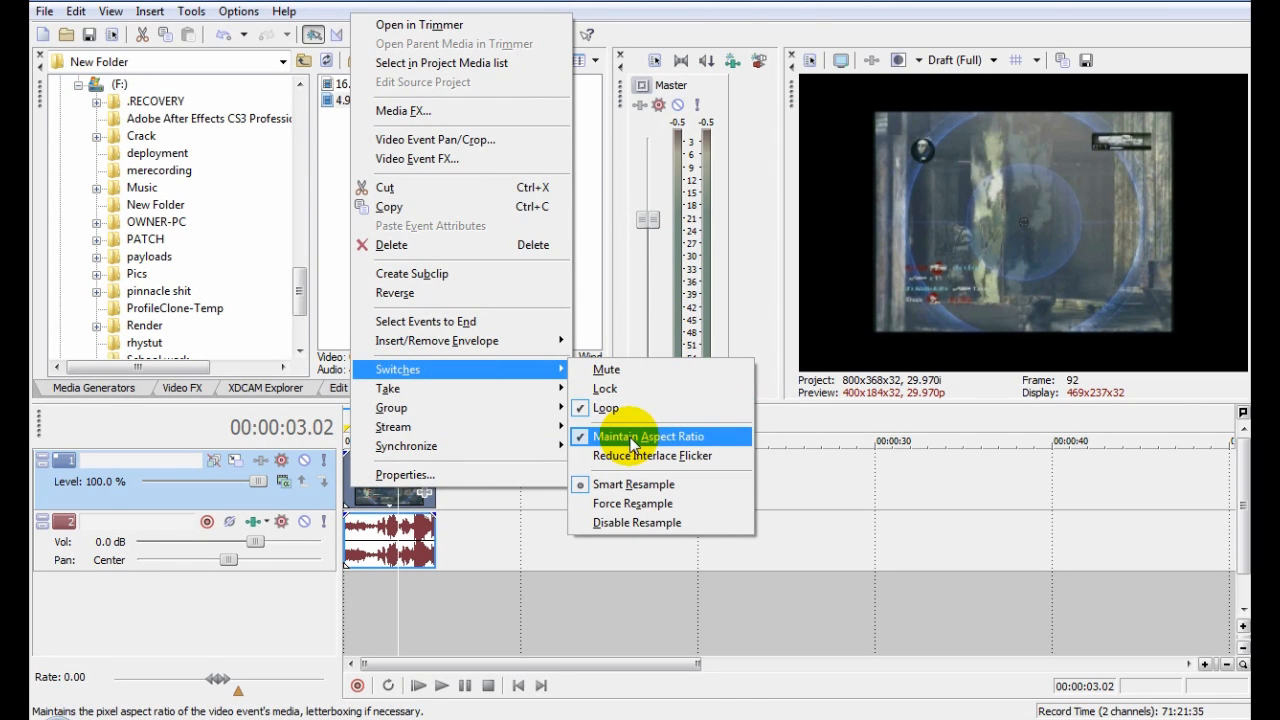
pyautogui.click(640, 436)
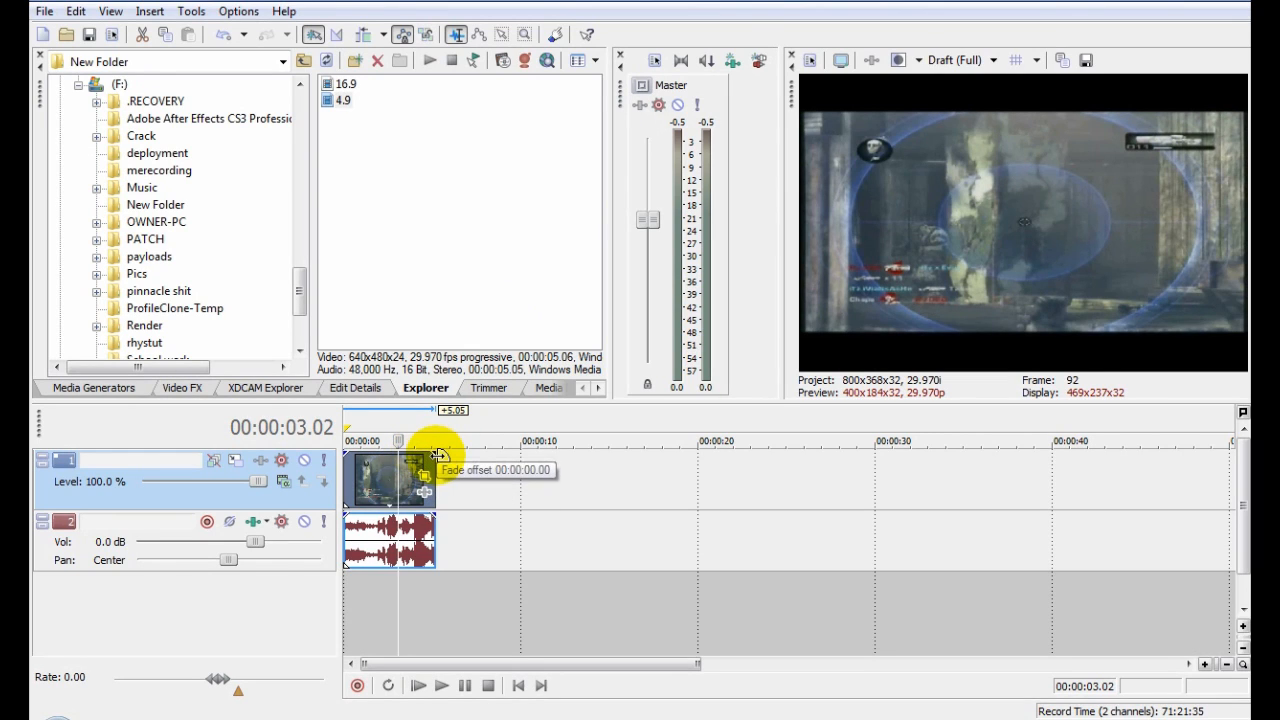
pyautogui.moveTo(440, 442)
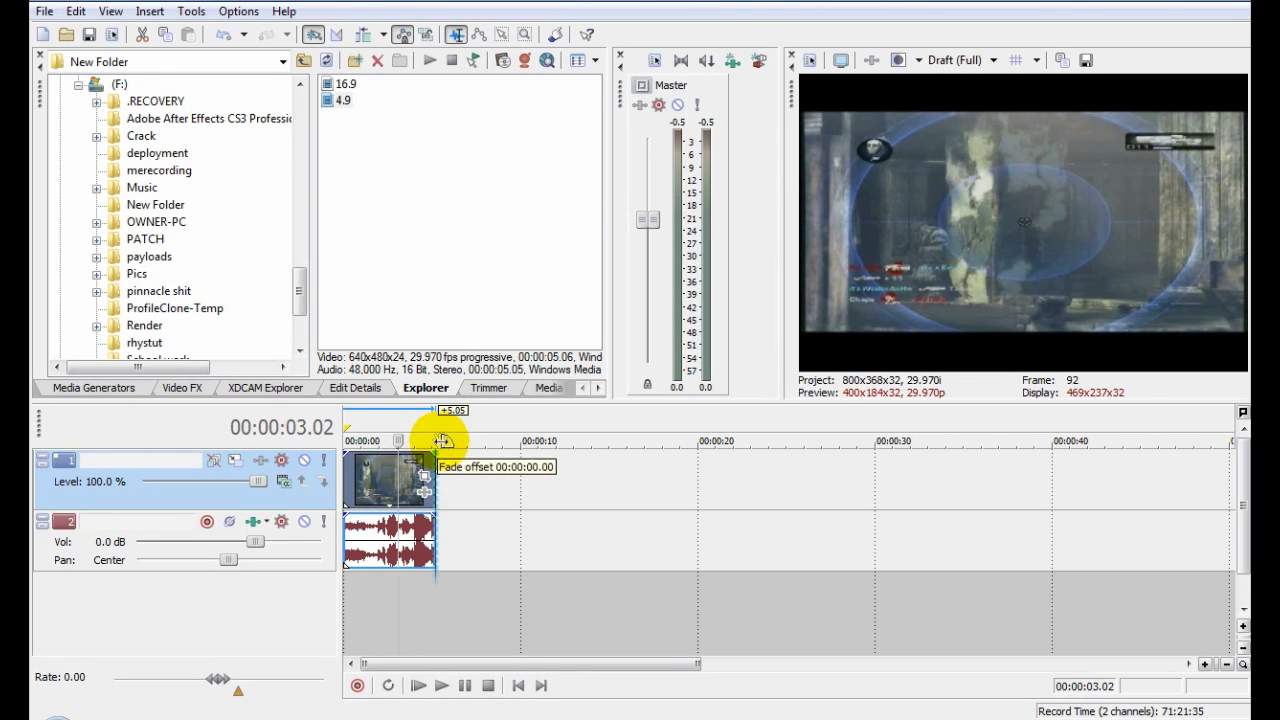